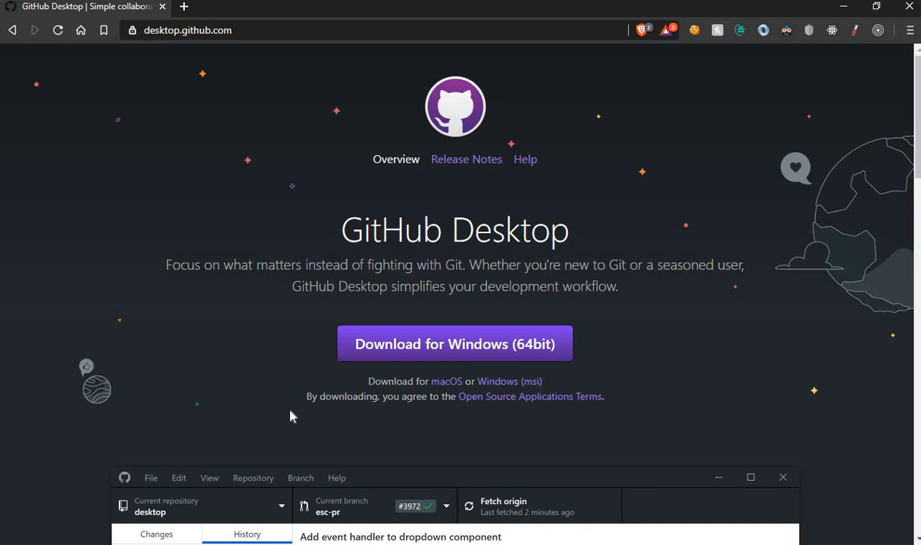
mouse_move(300, 413)
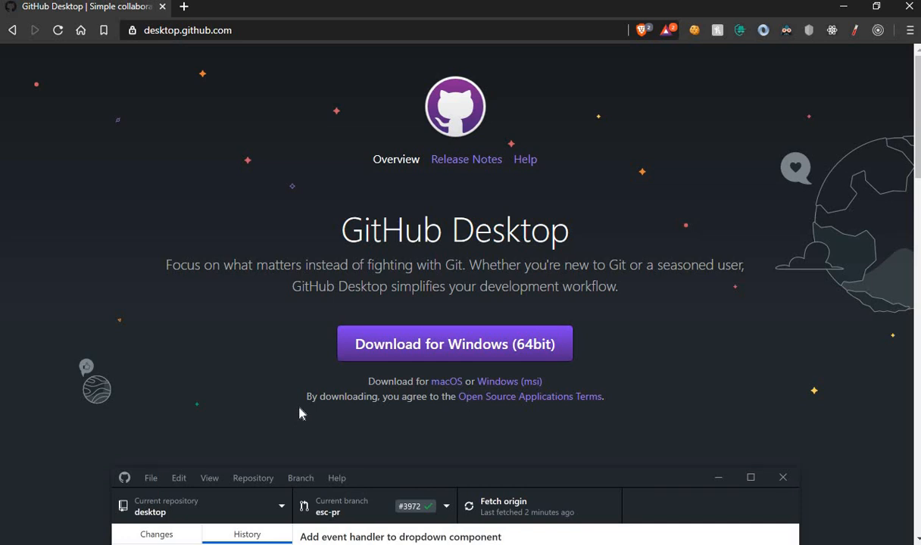
mouse_move(455, 344)
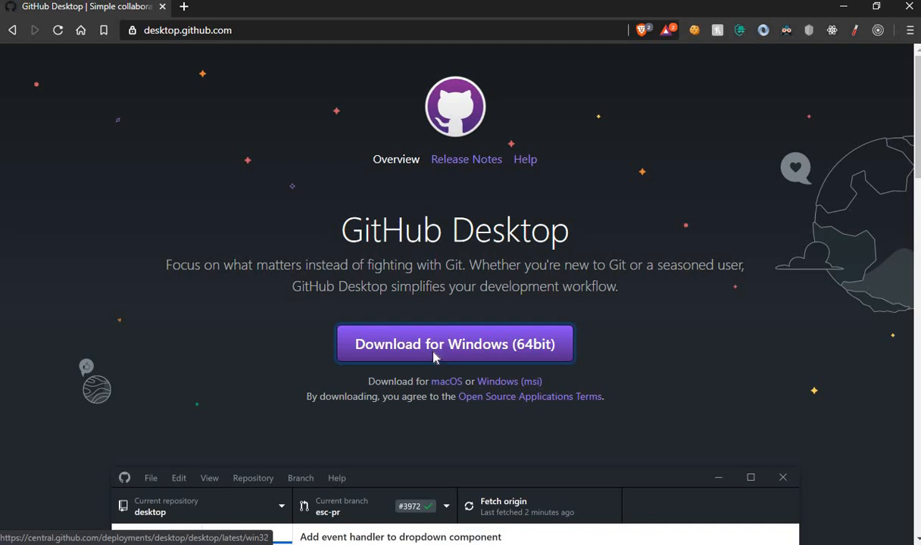
Download the GitHub Desktop Windows (64bit) installer into the Downloads folder
click(453, 343)
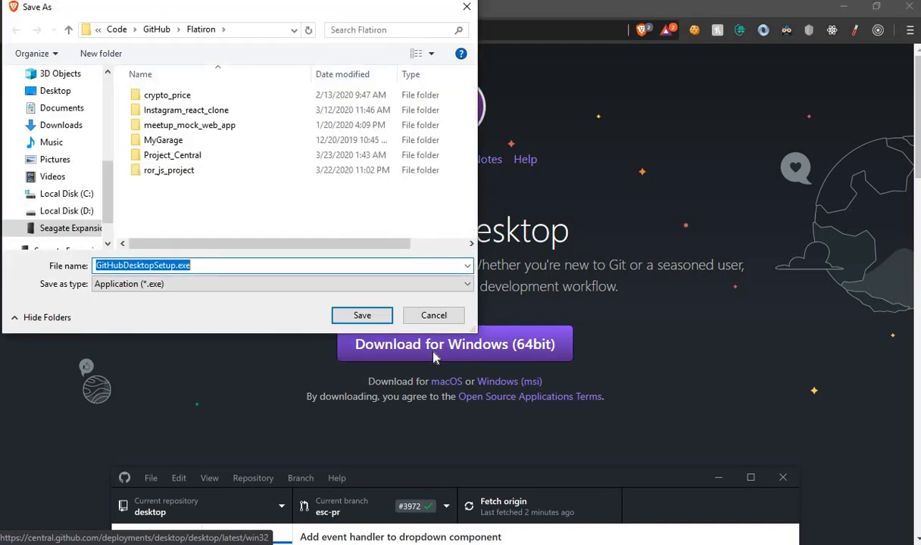
mouse_move(432, 331)
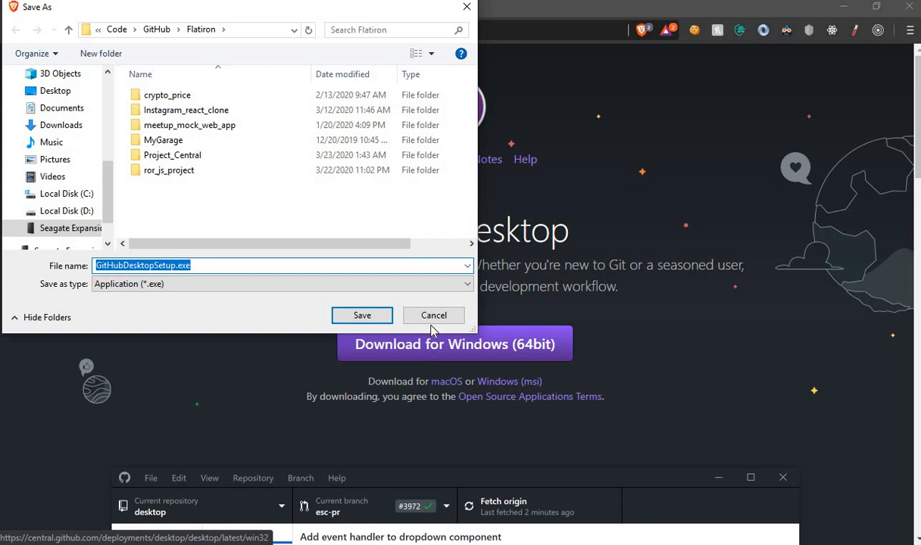
click(433, 315)
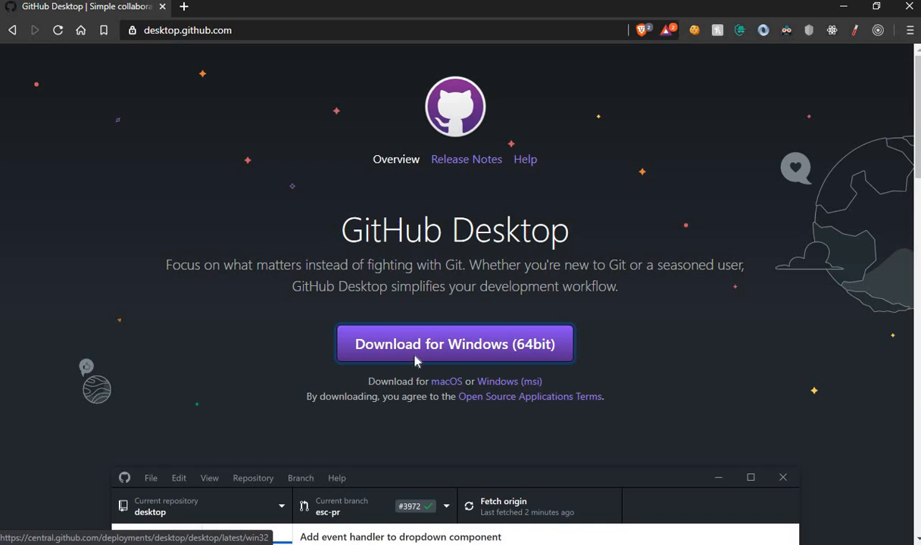
click(453, 344)
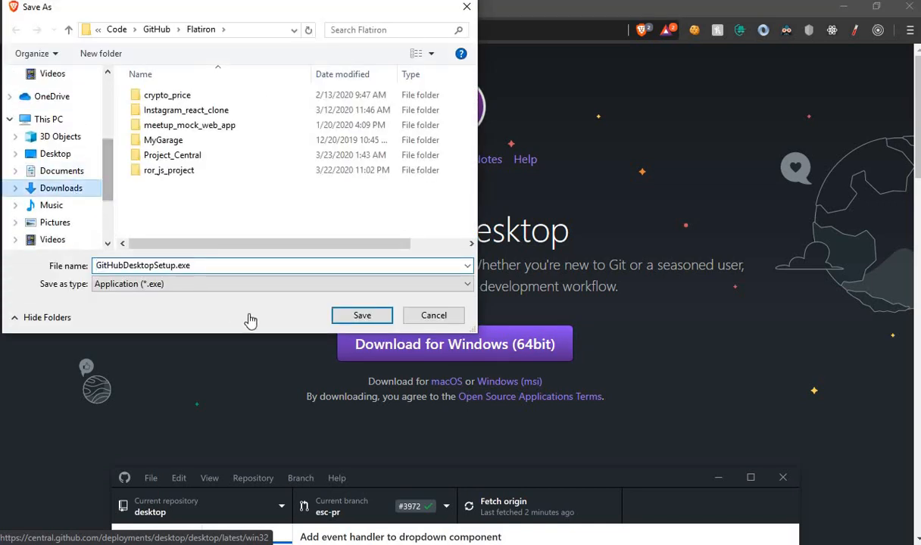
click(361, 315)
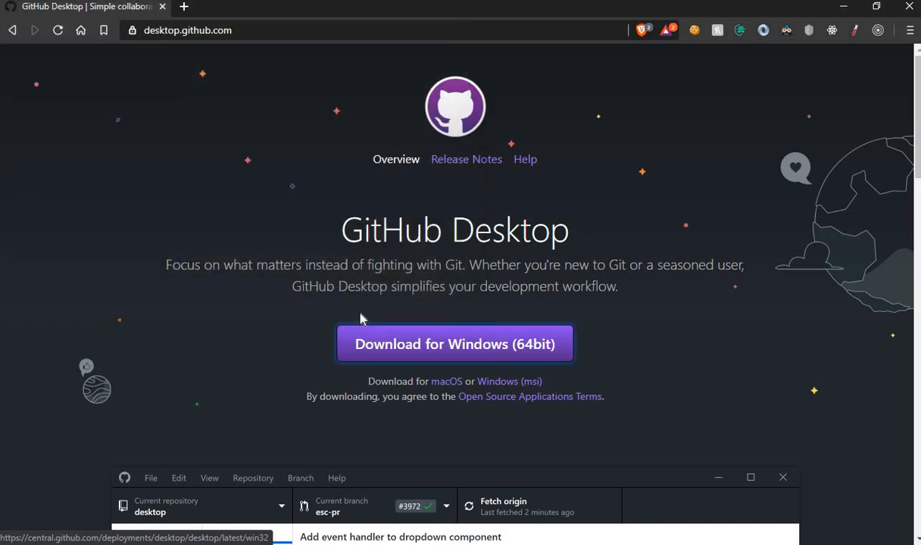
click(454, 344)
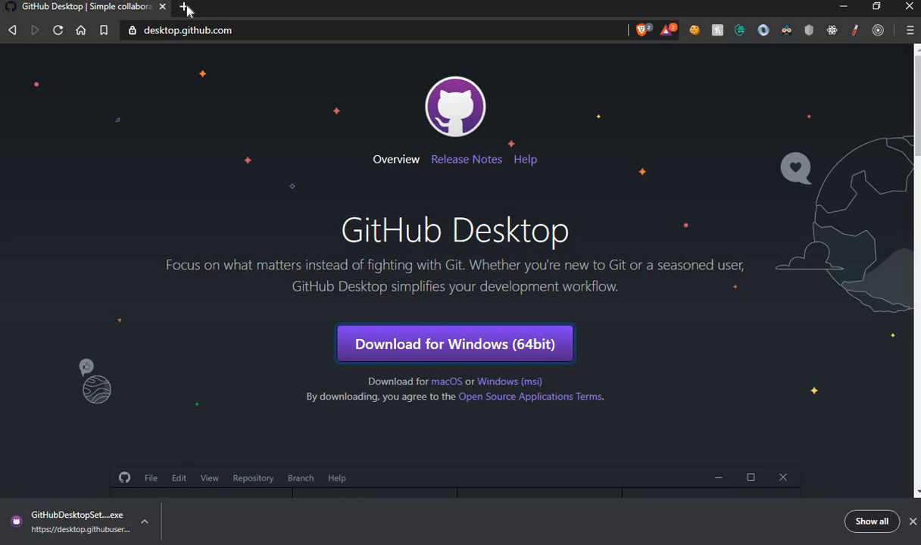
In a new tab, open the verified-repo repository page from the GitHub dashboard
click(184, 7)
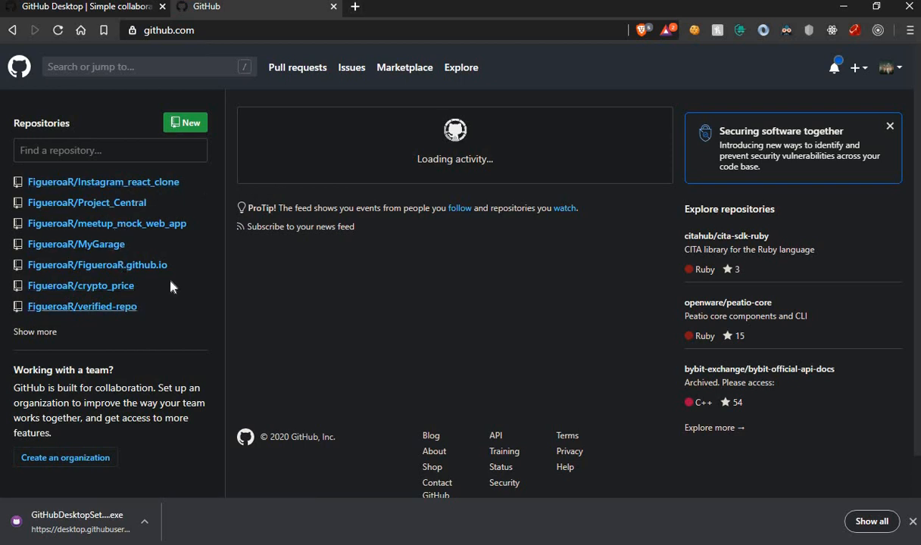
mouse_move(81, 306)
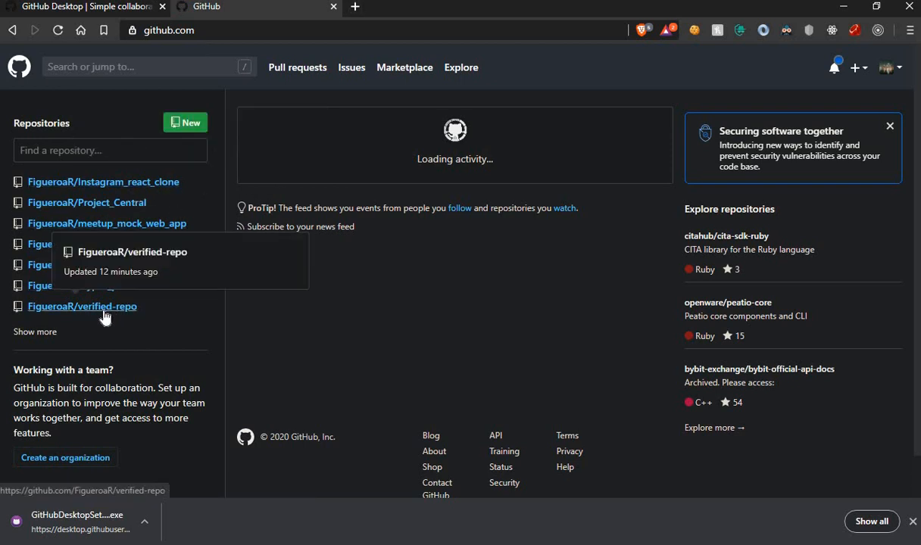
click(82, 306)
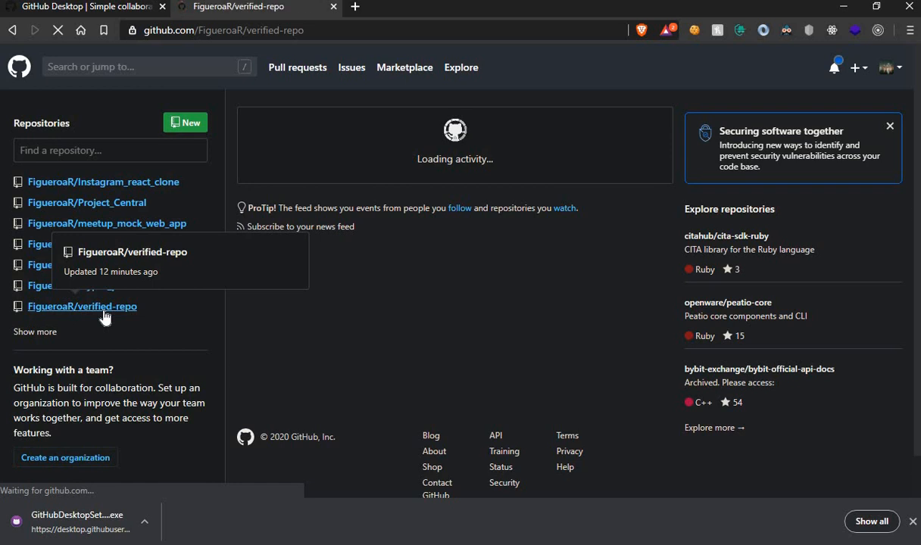
click(82, 306)
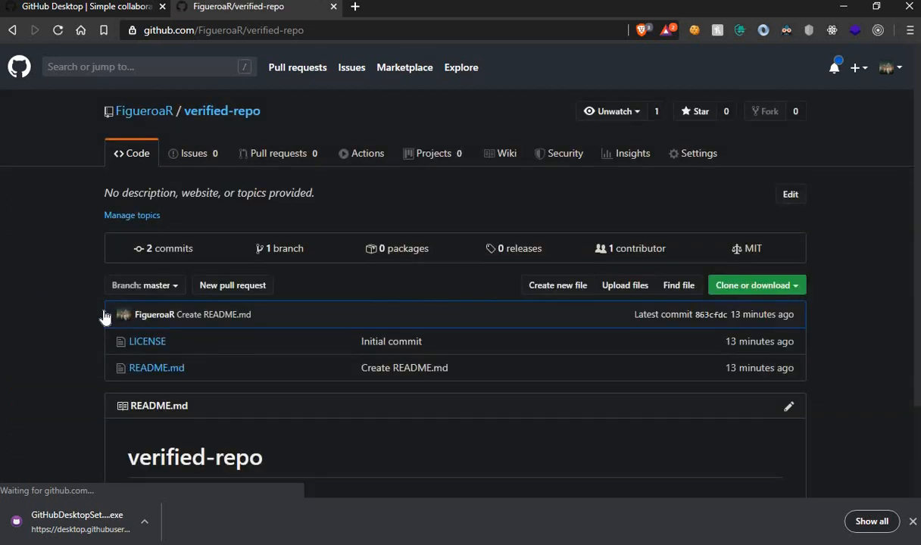
mouse_move(446, 354)
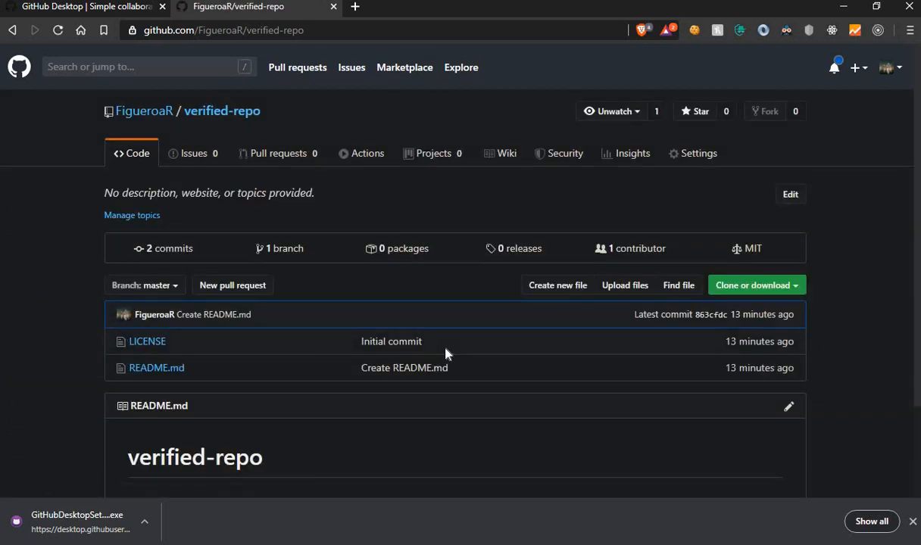
mouse_move(742, 293)
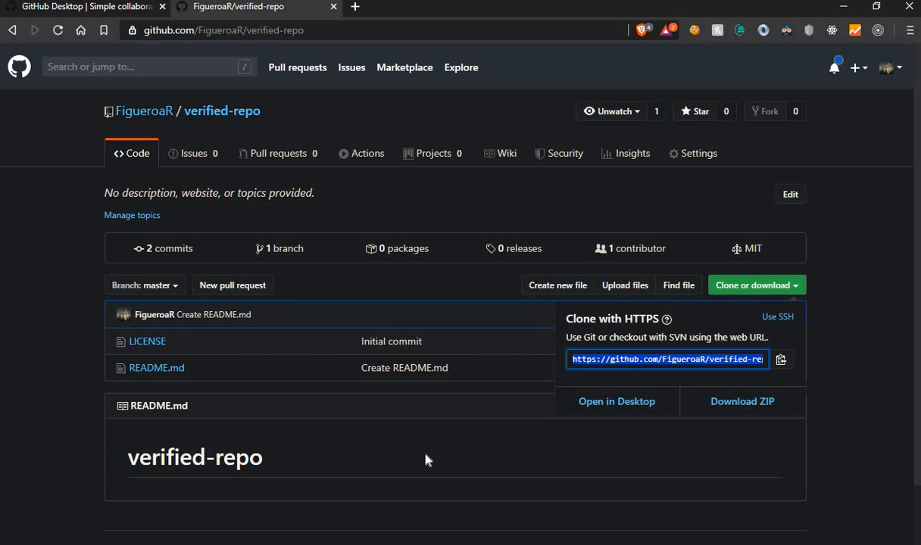
mouse_move(171, 256)
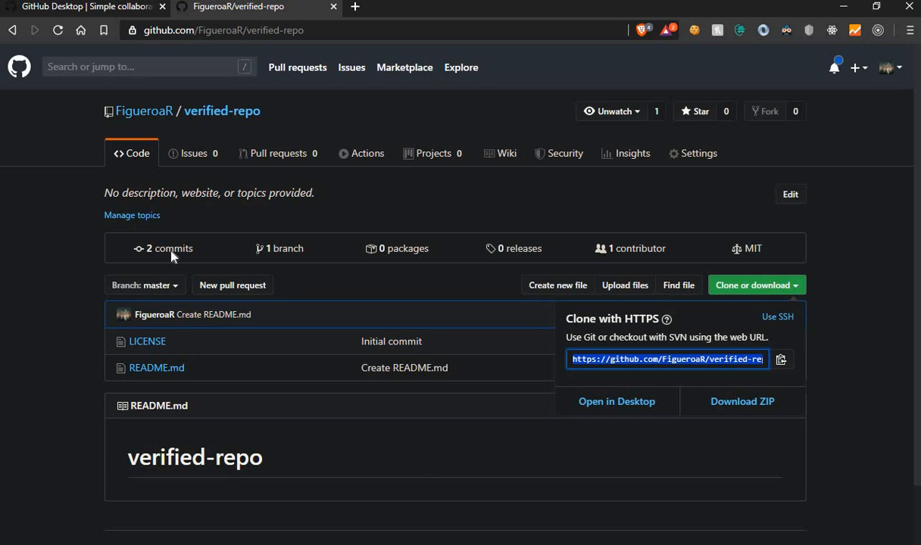
Return to the GitHub Desktop download page tab
click(83, 6)
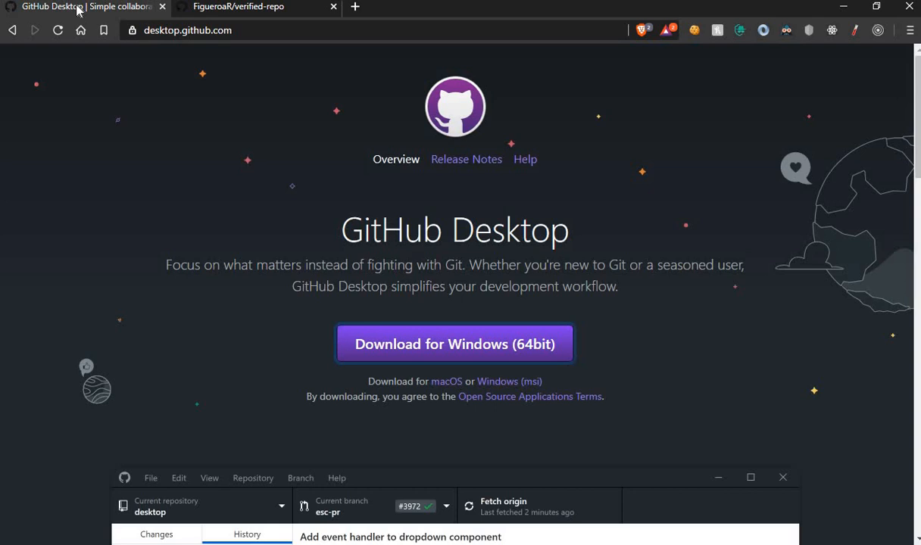
mouse_move(297, 407)
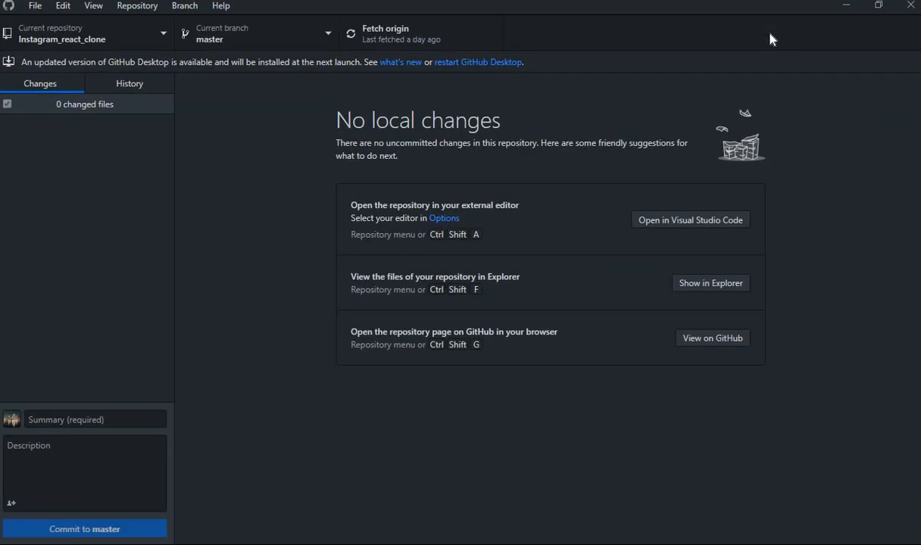
mouse_move(275, 316)
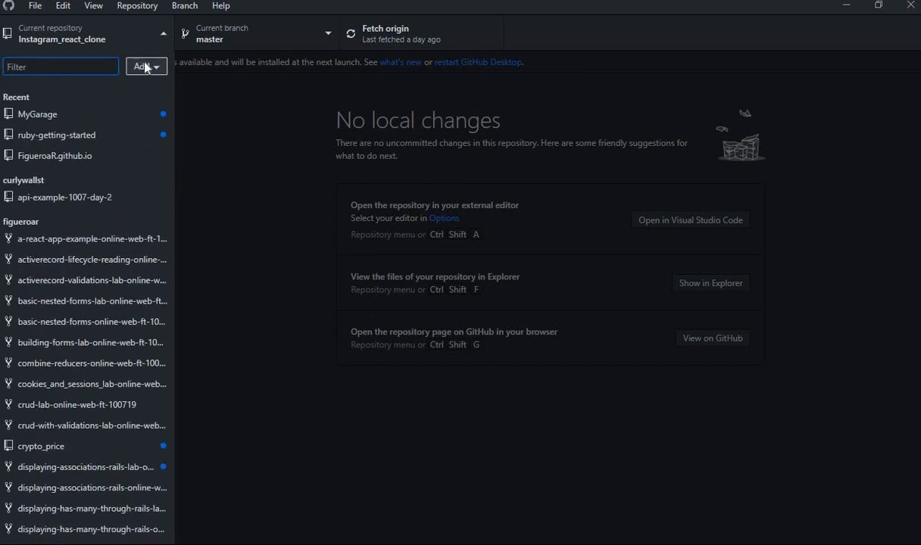
Bring up the Clone a repository dialog on its URL tab, with the address field focused
click(146, 66)
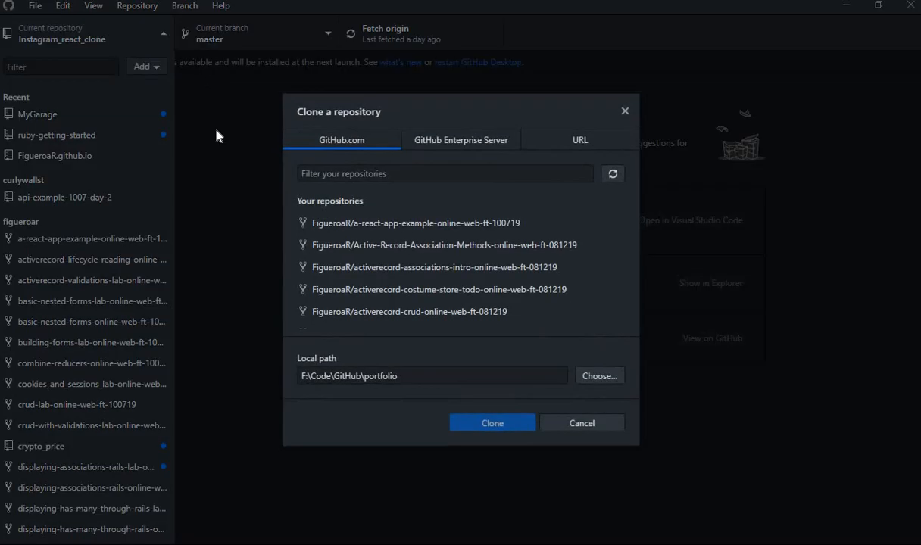
click(579, 139)
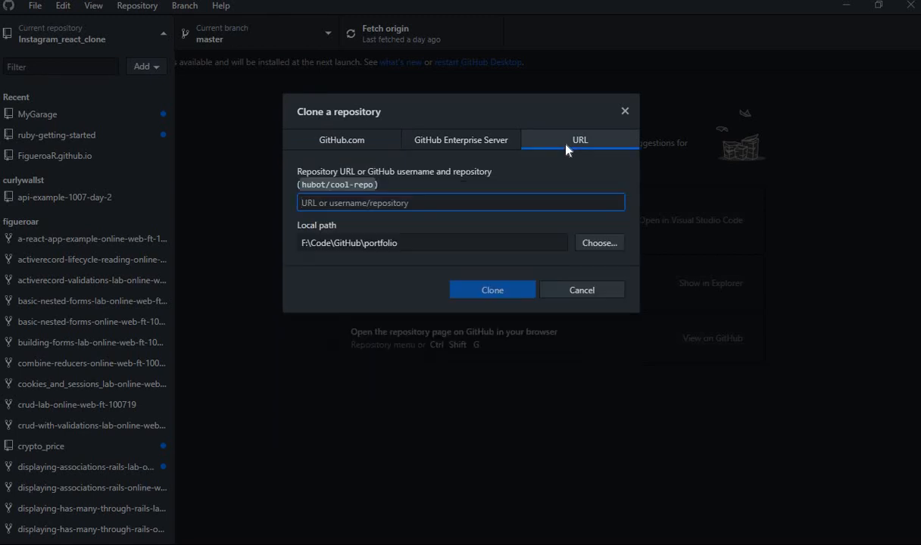
click(579, 139)
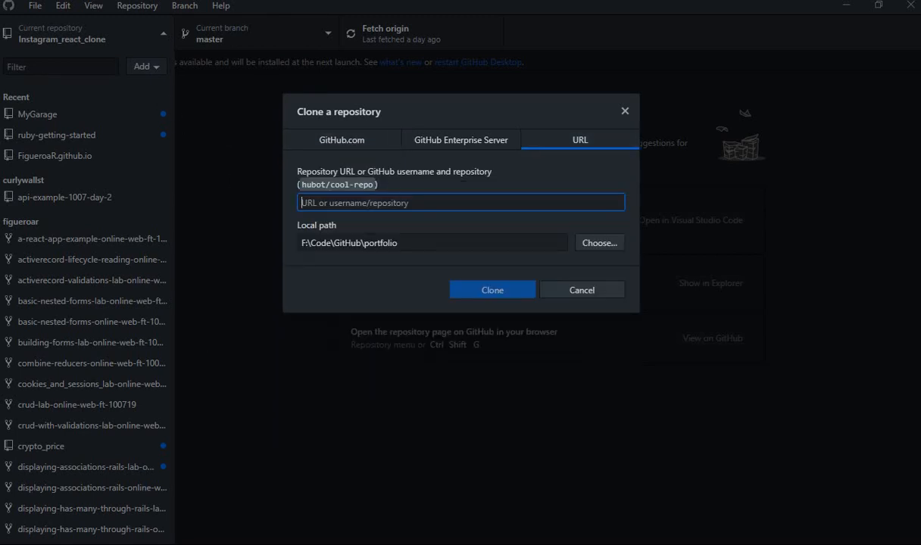
mouse_move(474, 162)
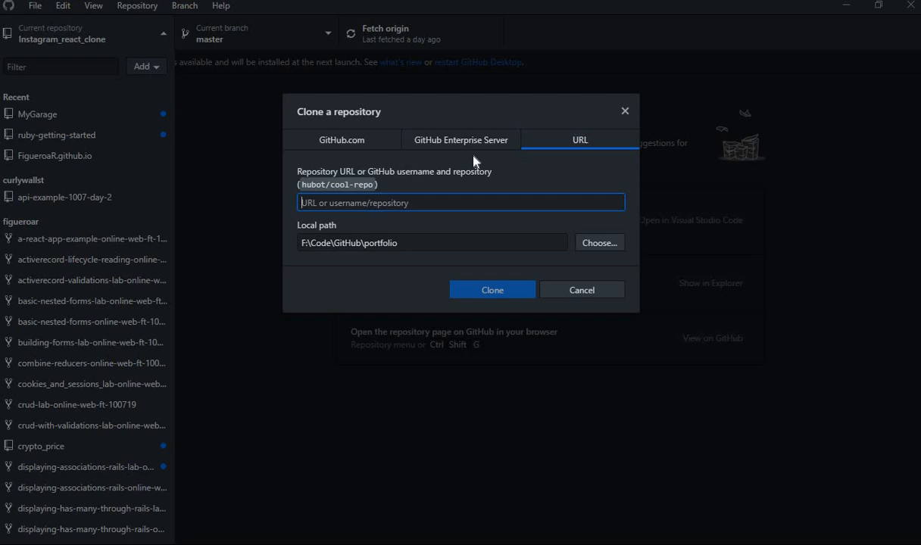
mouse_move(627, 111)
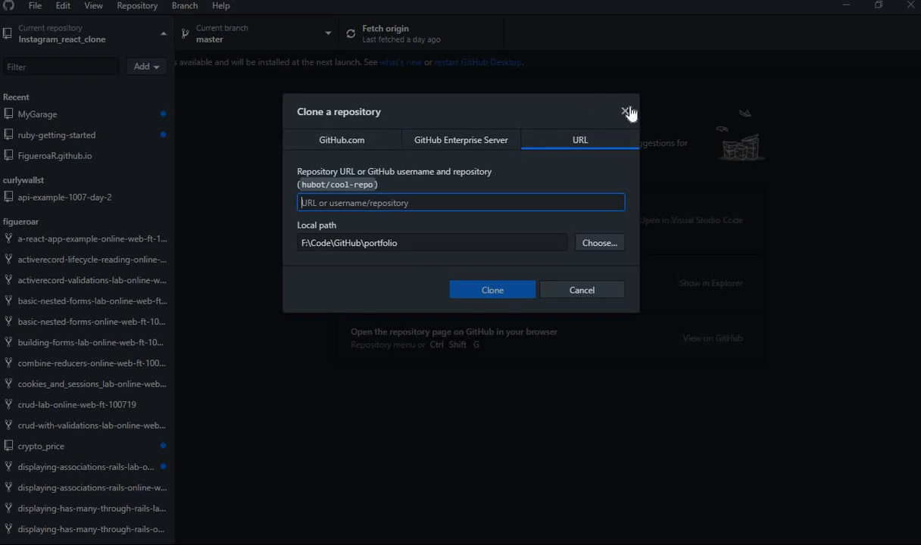
click(146, 66)
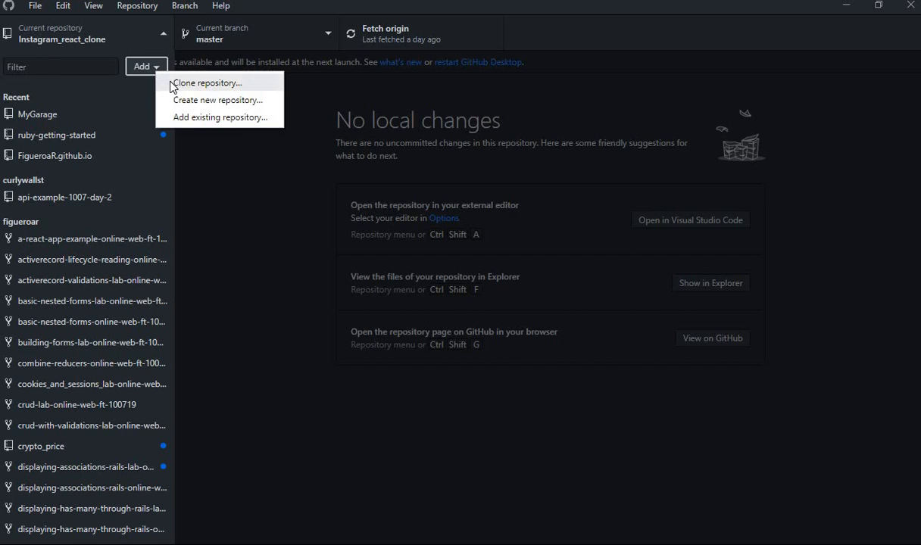
click(206, 83)
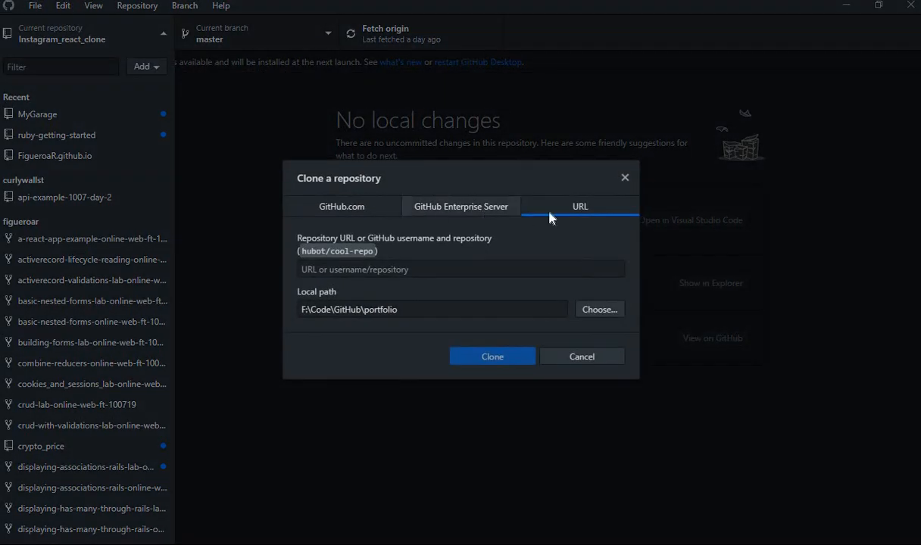
click(579, 205)
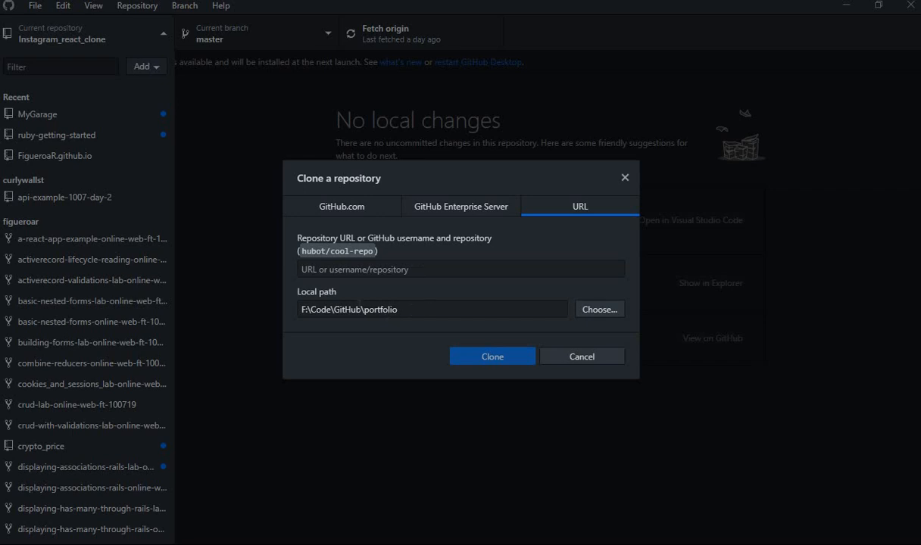
click(459, 269)
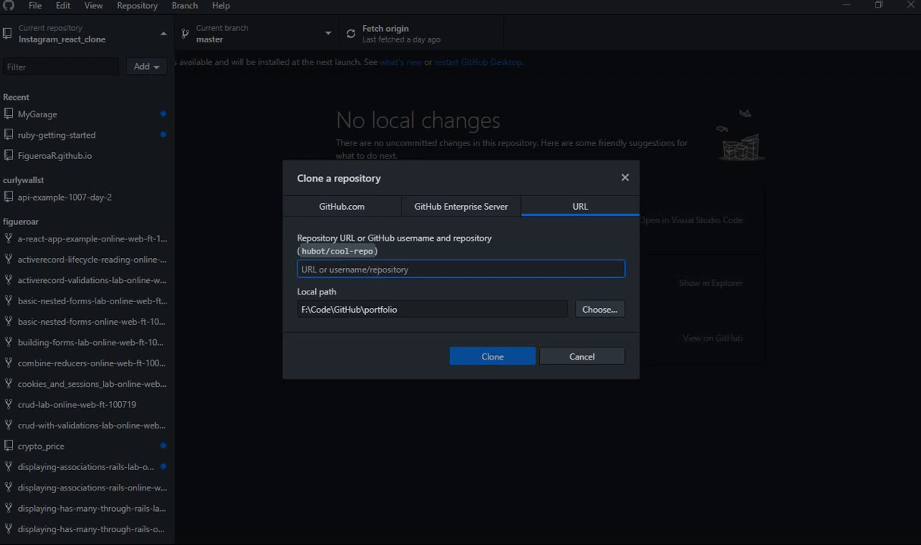
Paste the verified-repo address and clone it into the local portfolio folder
right_click(460, 269)
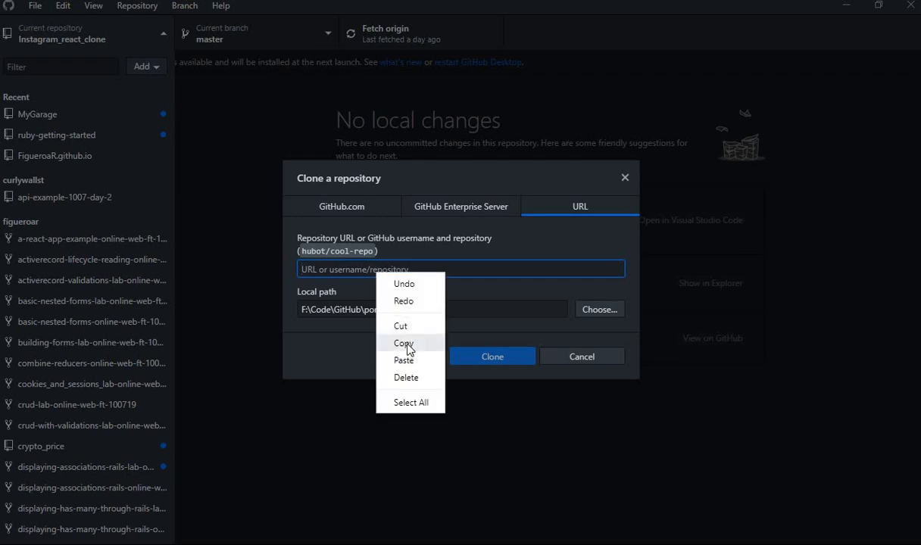
mouse_move(421, 370)
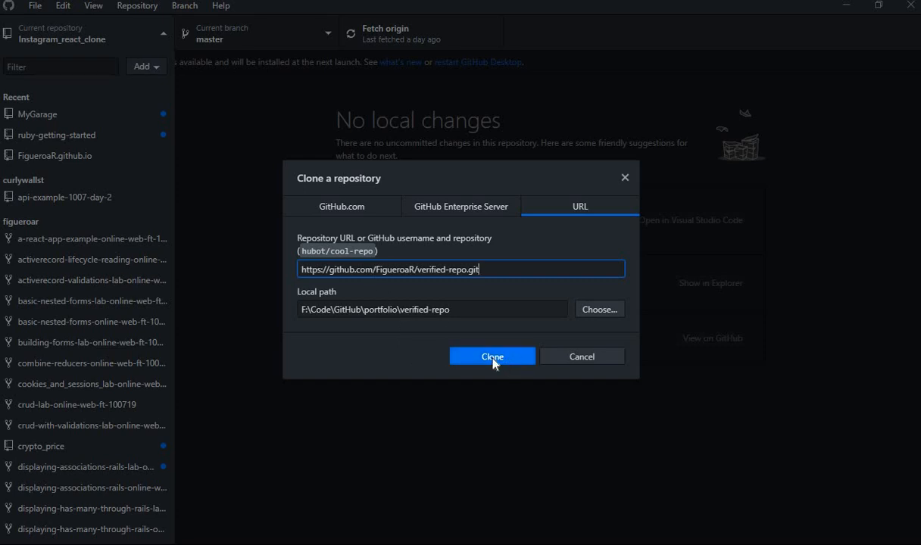
click(493, 357)
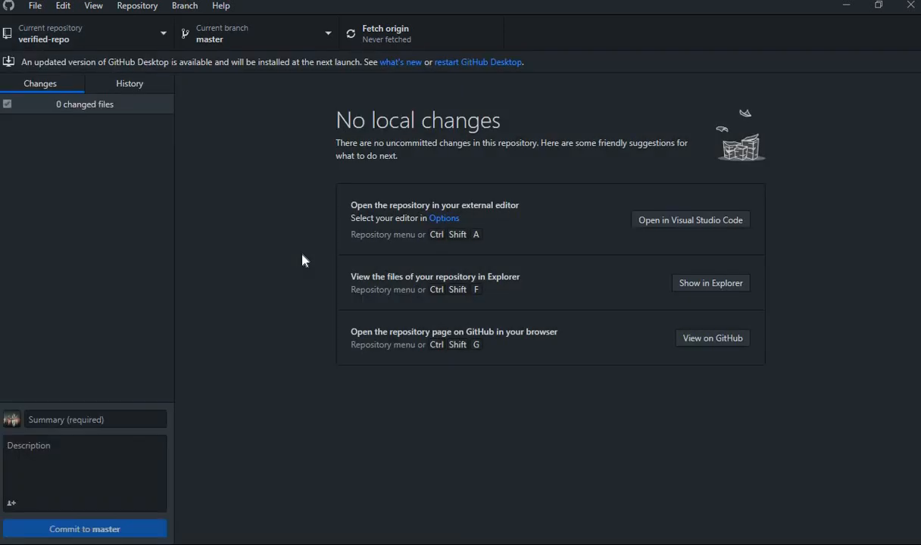
mouse_move(424, 124)
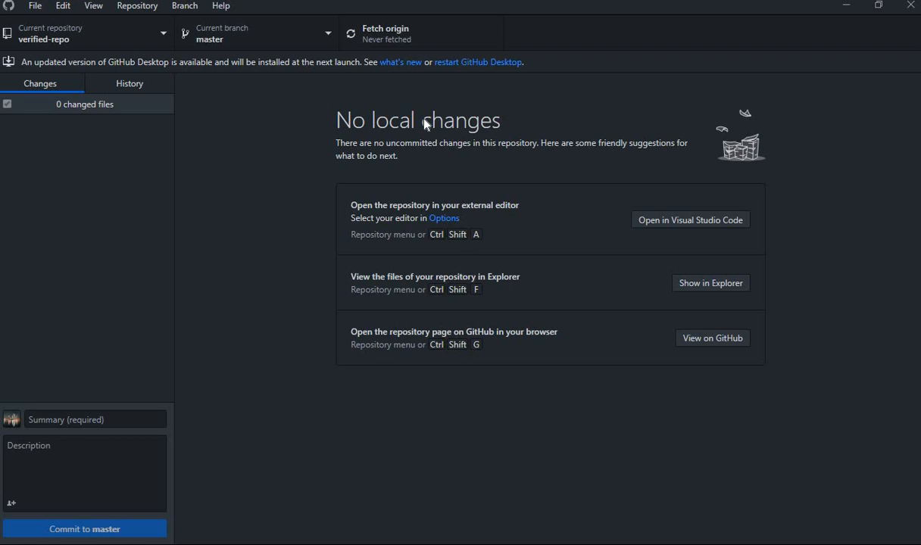
mouse_move(757, 248)
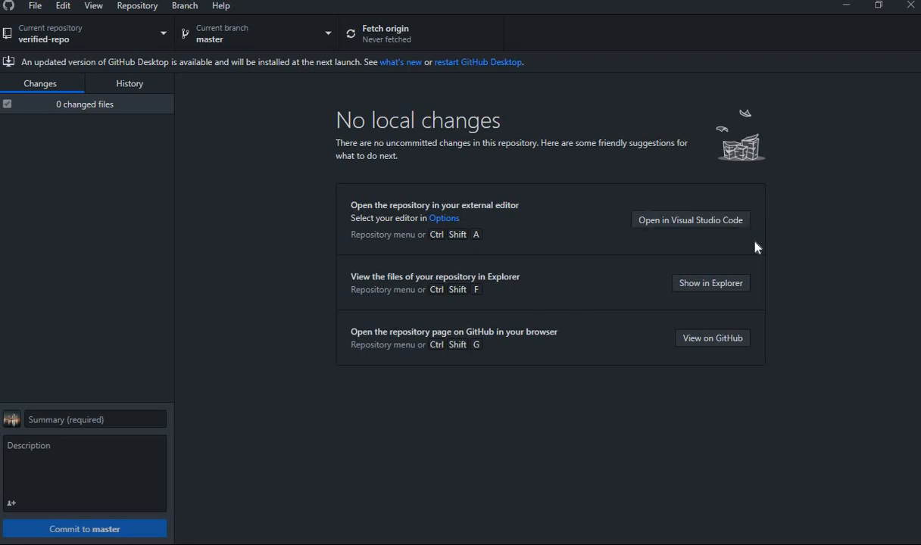
mouse_move(690, 220)
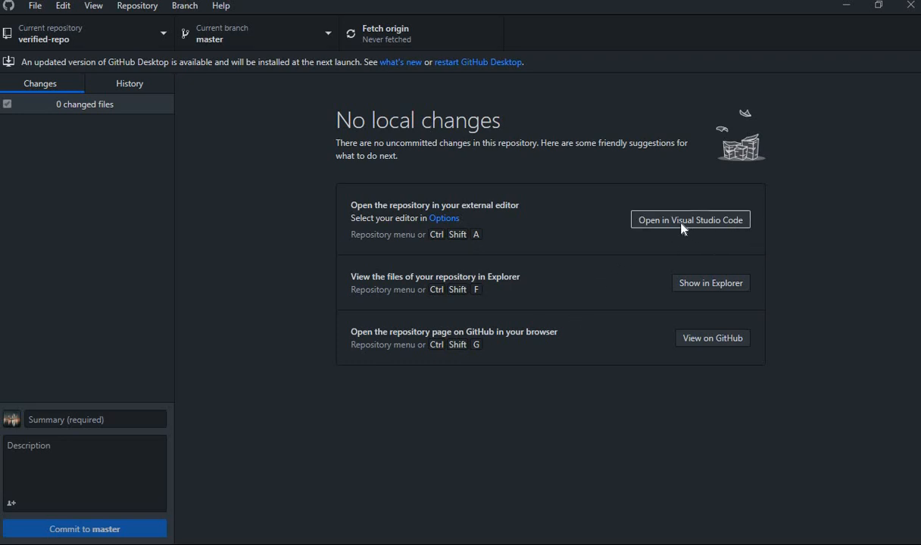
mouse_move(892, 296)
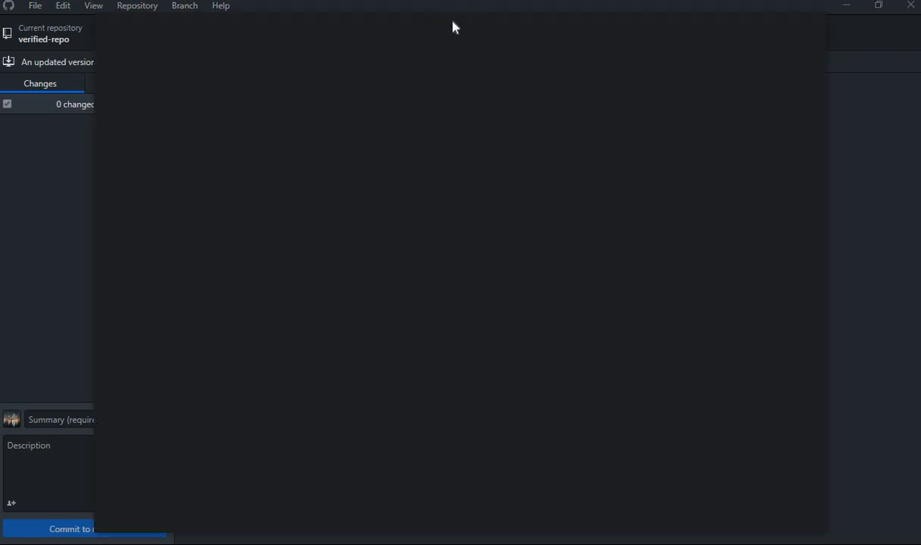
mouse_move(489, 24)
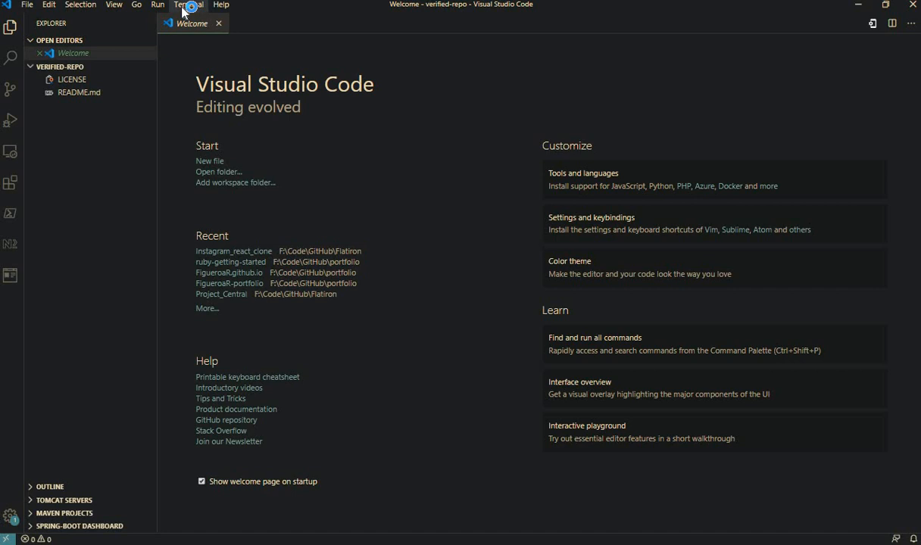
Open a new terminal in verified-repo and start a new file from the Explorer
click(188, 4)
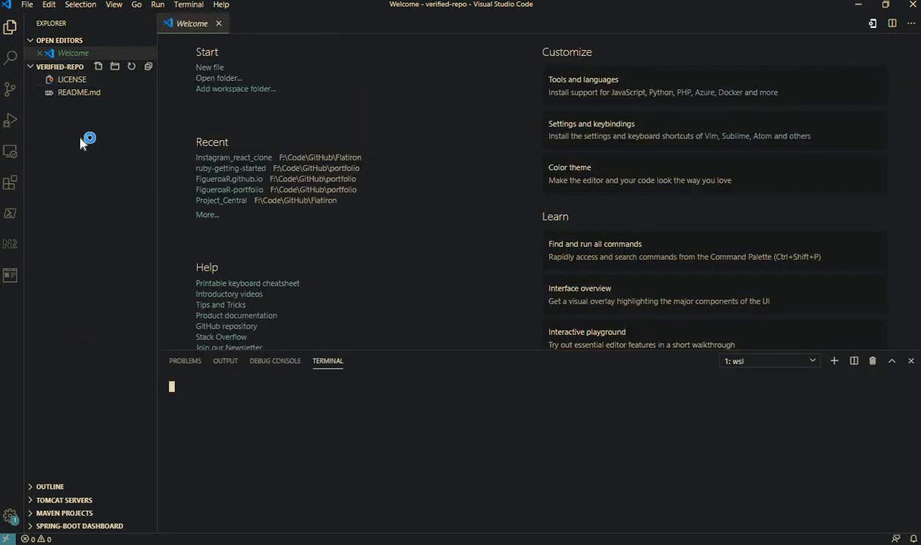
right_click(87, 137)
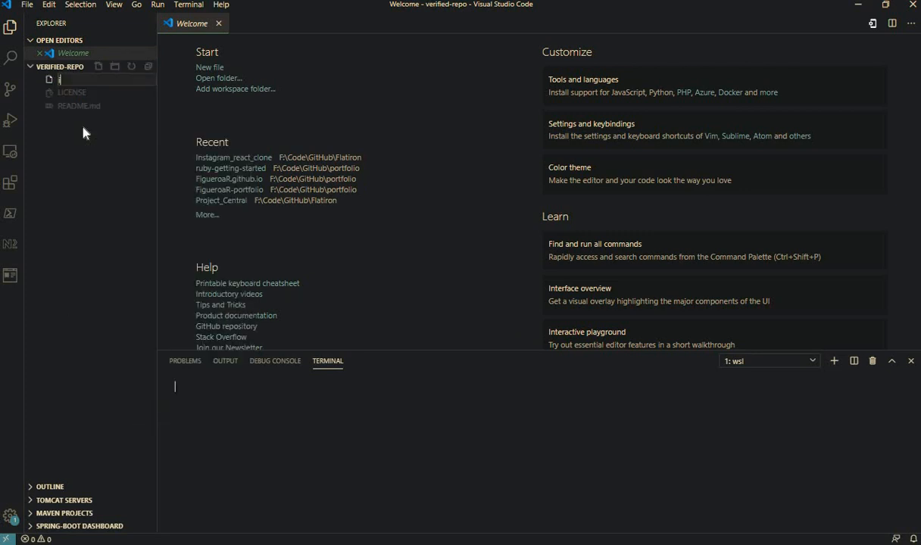
Name the file index.html and write <h1>Hello people!</h1> on line 1
text(ndex.html)
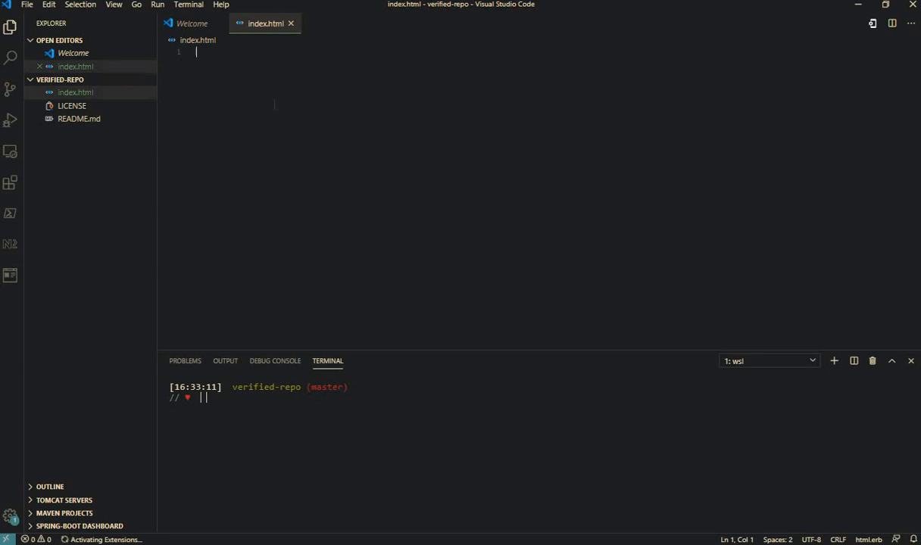
text(<h1>)
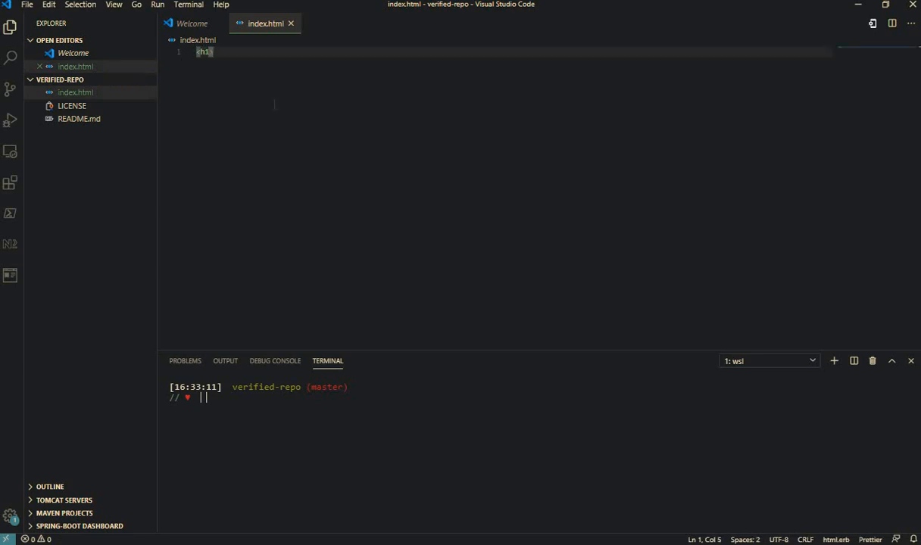
text(Hello)
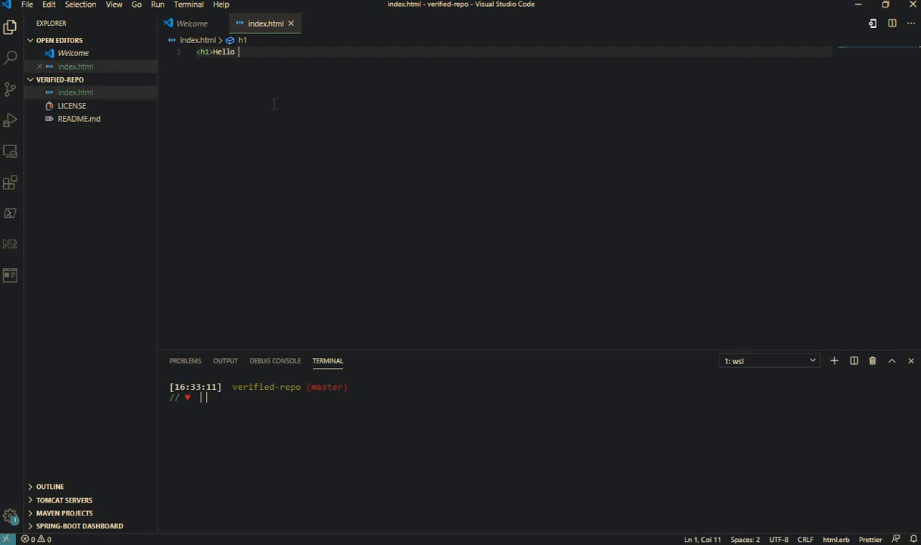
text(people!)
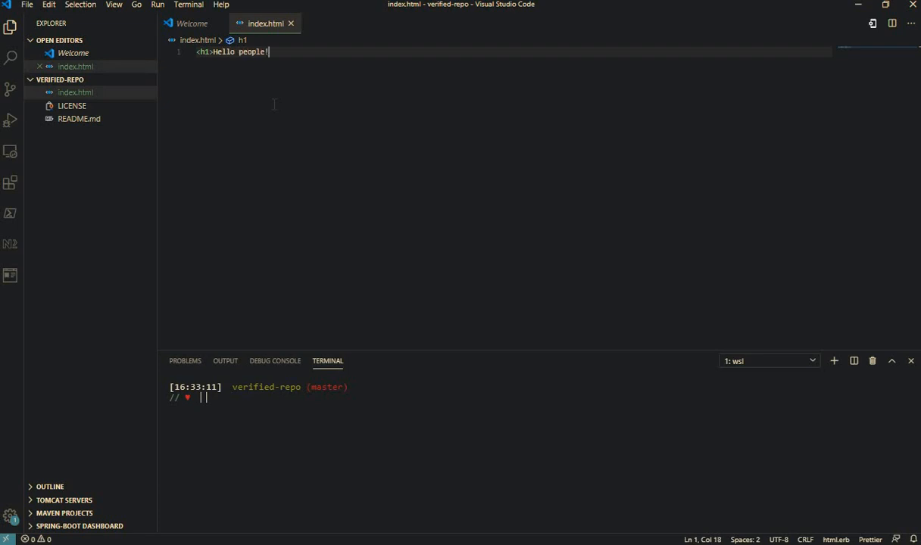
text(</h1>)
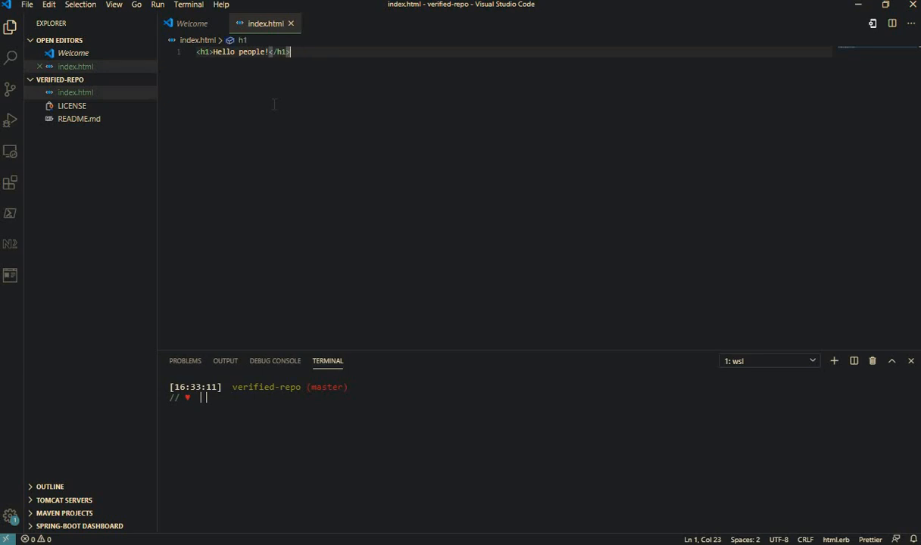
mouse_move(234, 100)
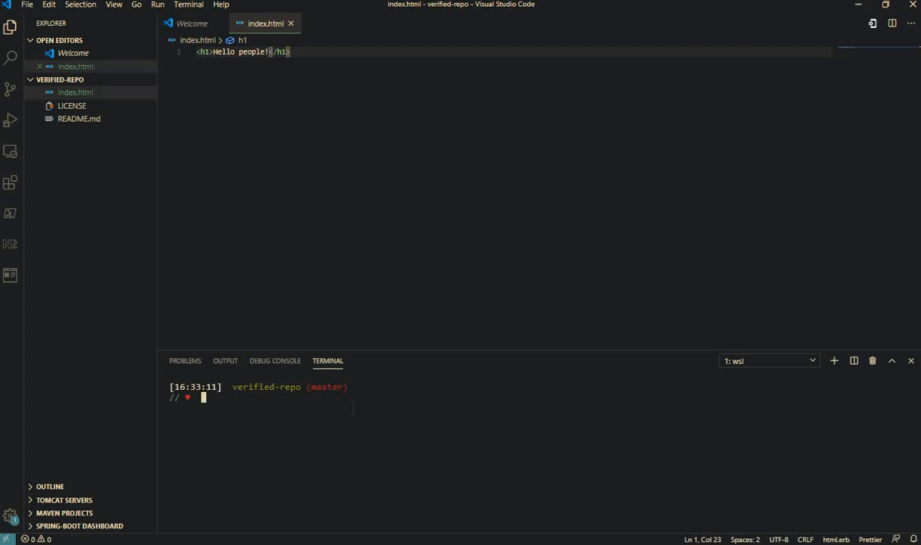
Review the three changed files, including index.html, and begin a git command
text(git)
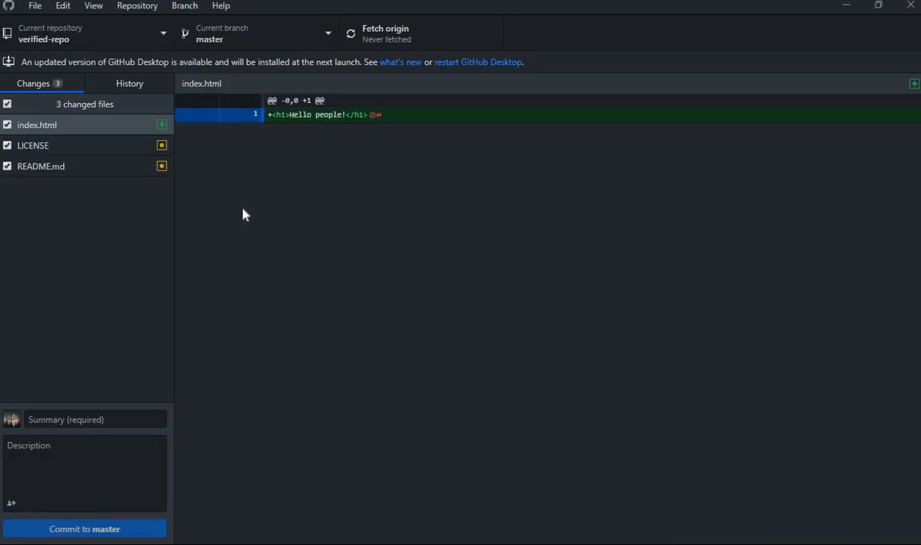
mouse_move(429, 242)
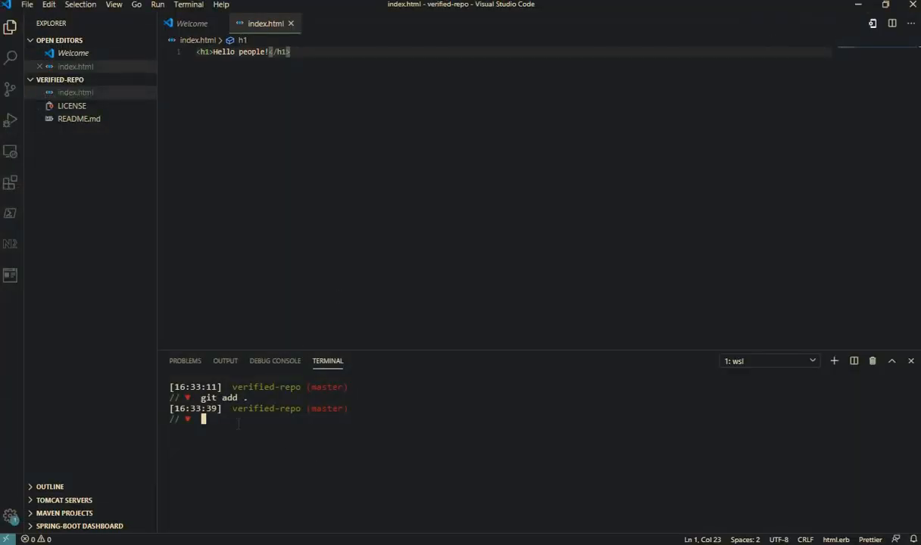
Attempt git commit-m"added index.html", which git rejects as malformed
text(git commit)
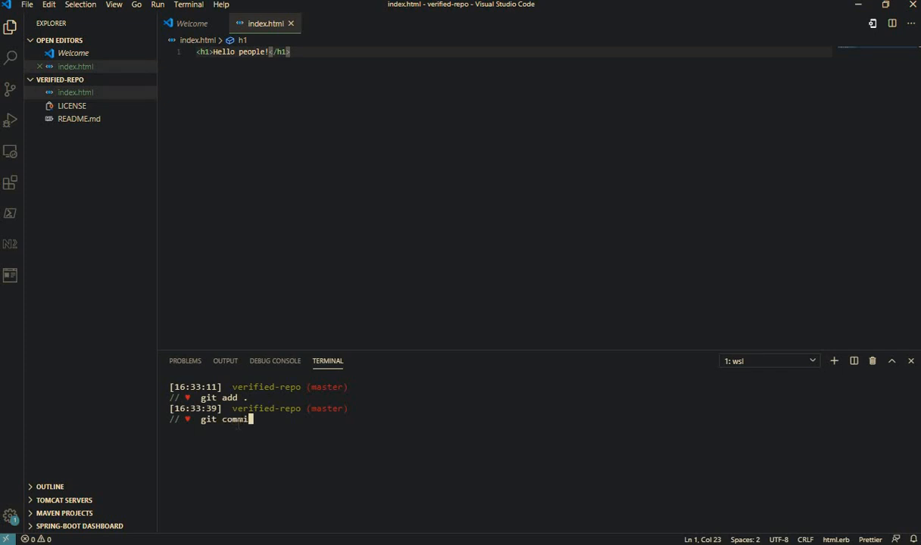
text(-m"")
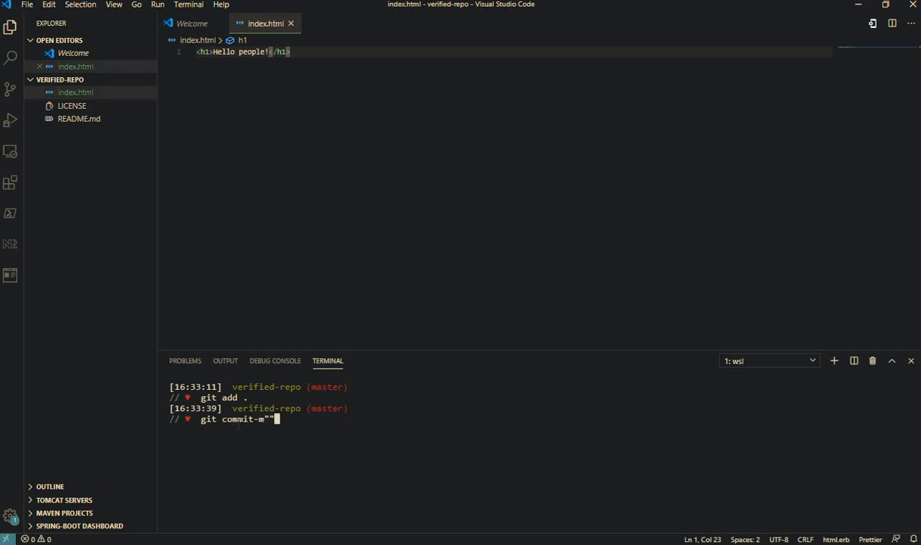
text(added)
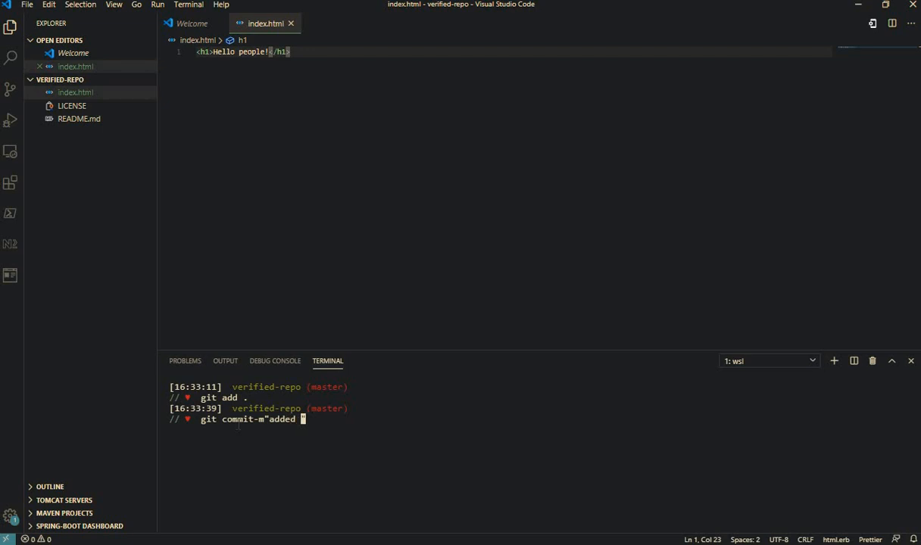
text(index)
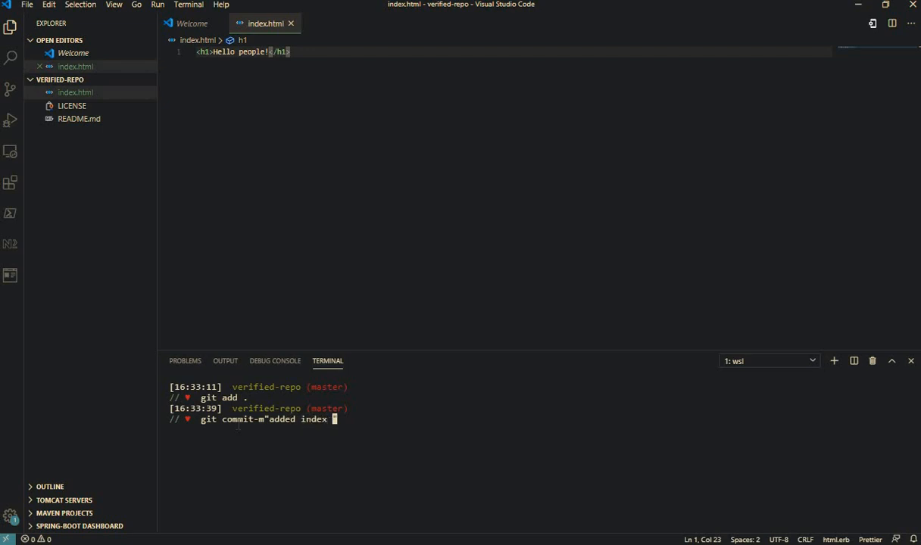
text(html")
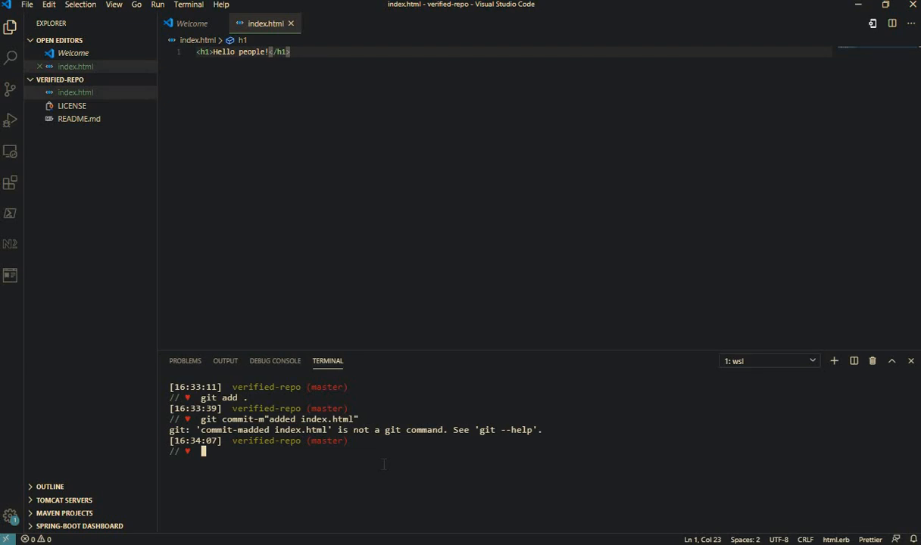
Commit as "added index.html" and push to GitHub, authenticating as FigueroaR
text(git commit-m"added index.html")
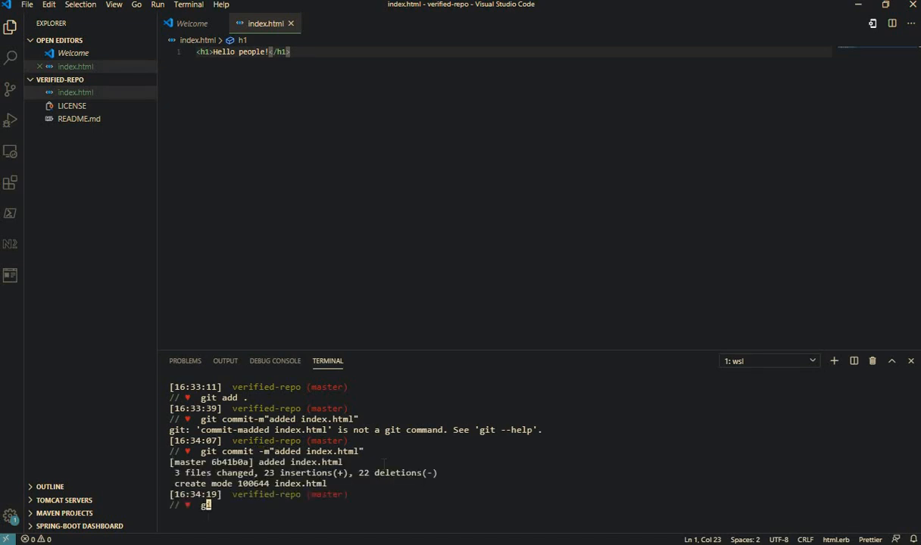
text(git push)
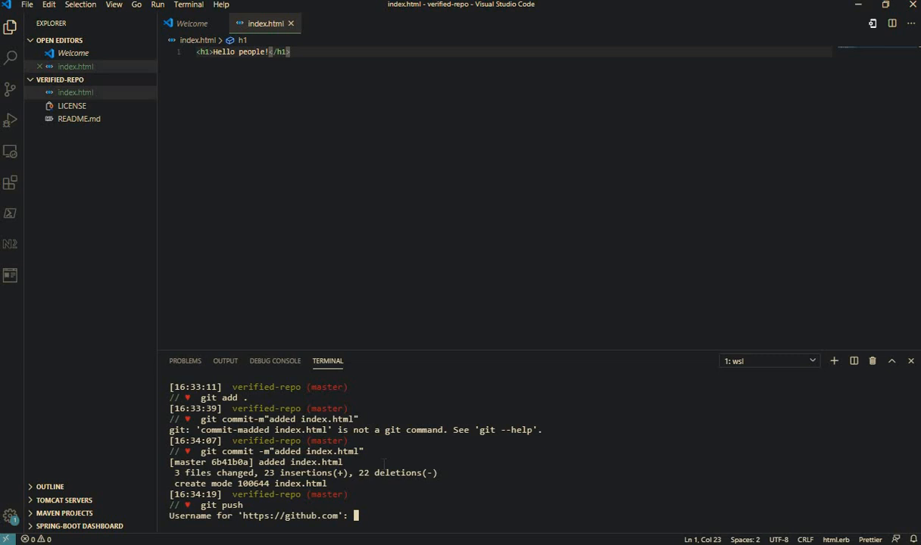
text(FigueroaR)
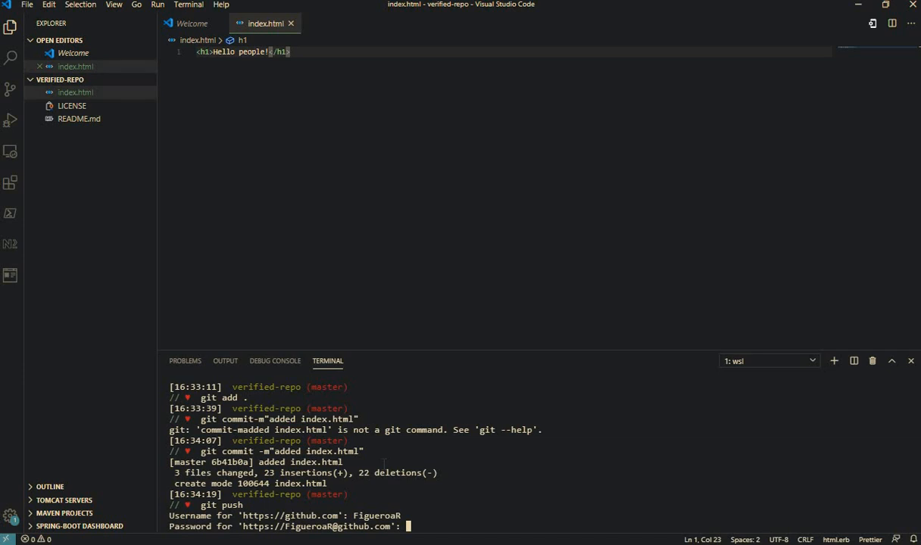
key(Return)
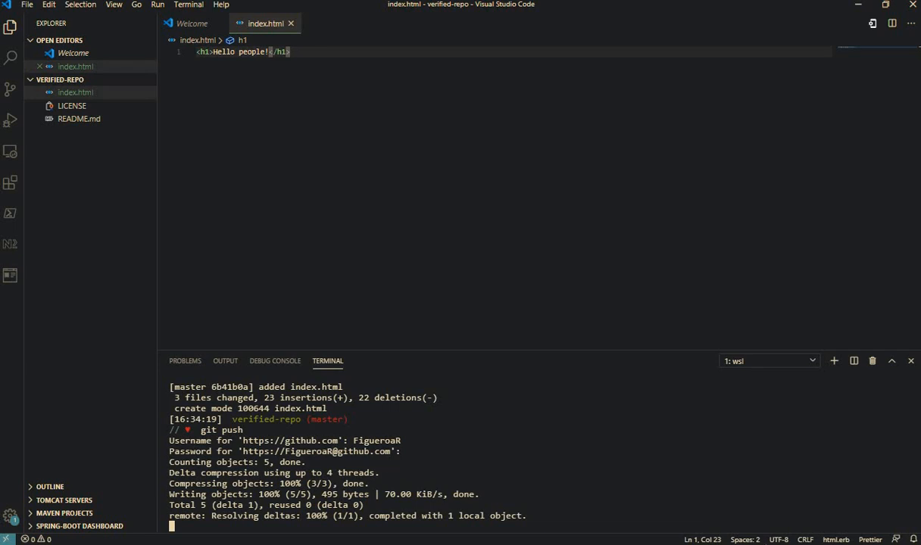
scroll(down, 3)
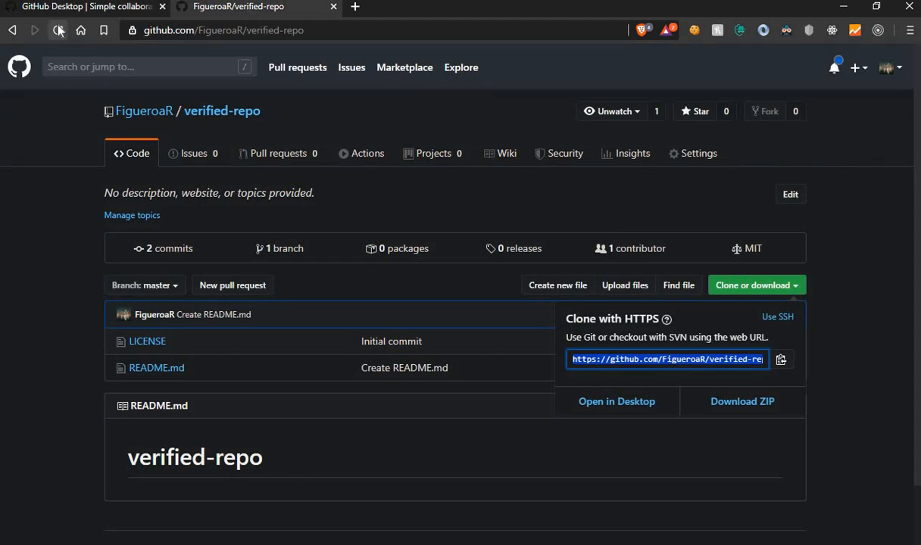
Reload verified-repo, view index.html showing 'Hello people!', then return to the GitHub Desktop page
click(58, 30)
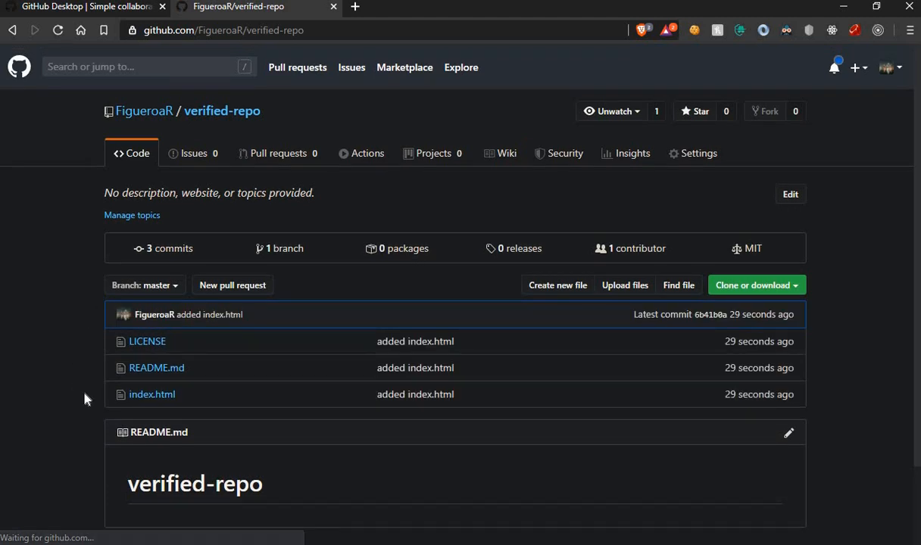
mouse_move(151, 394)
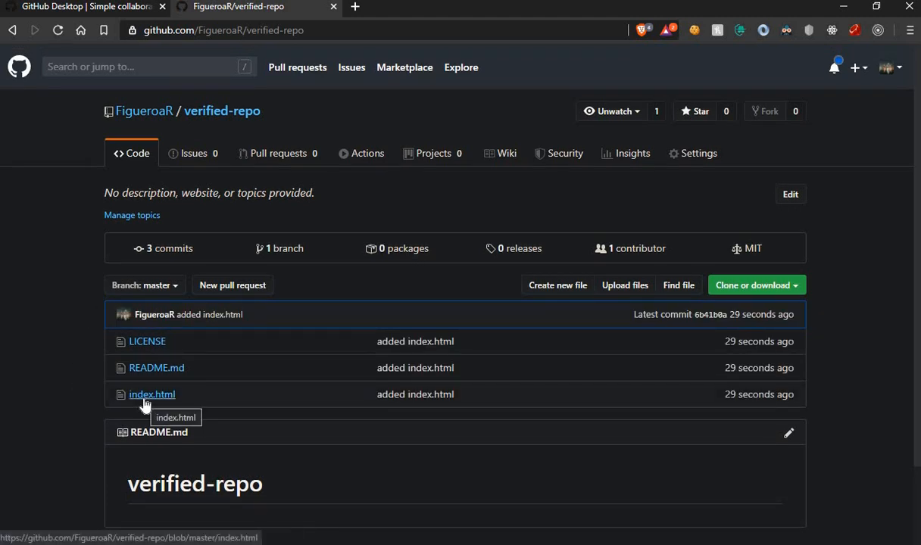
click(152, 393)
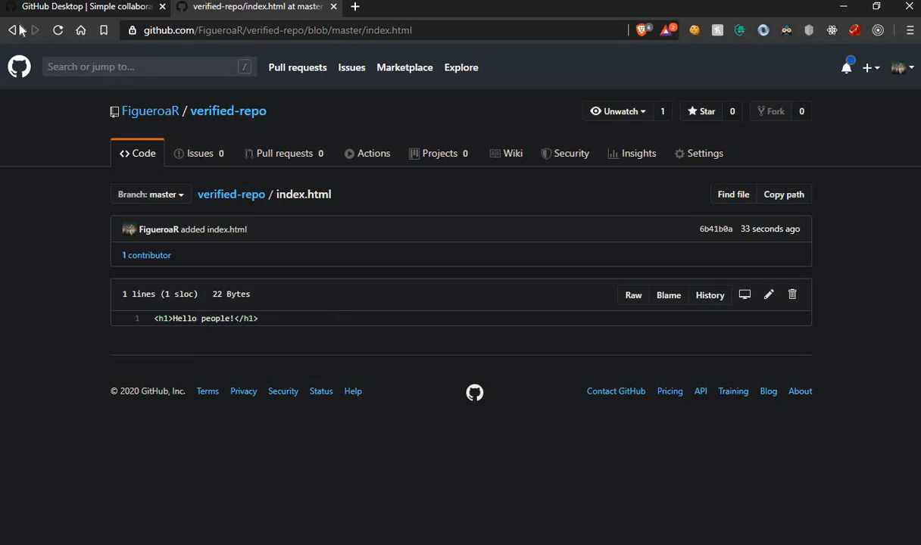
click(222, 110)
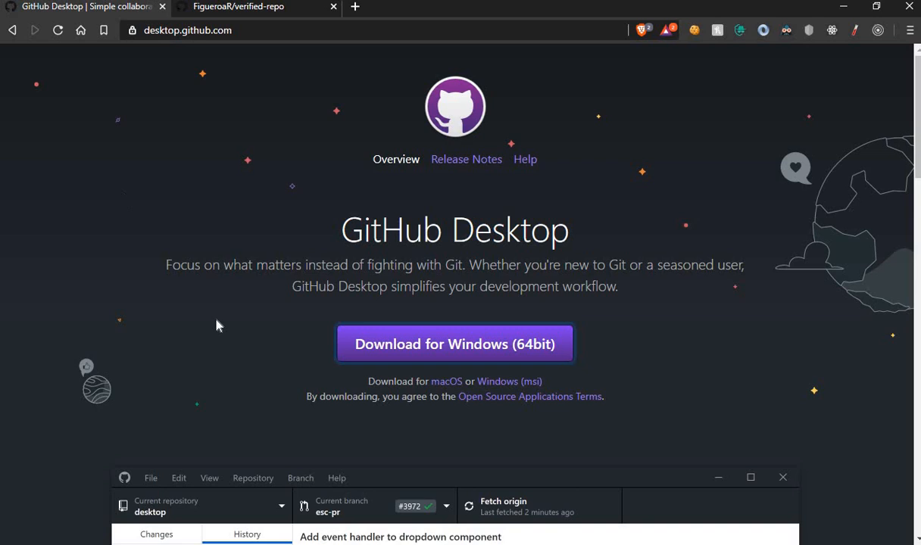
mouse_move(488, 368)
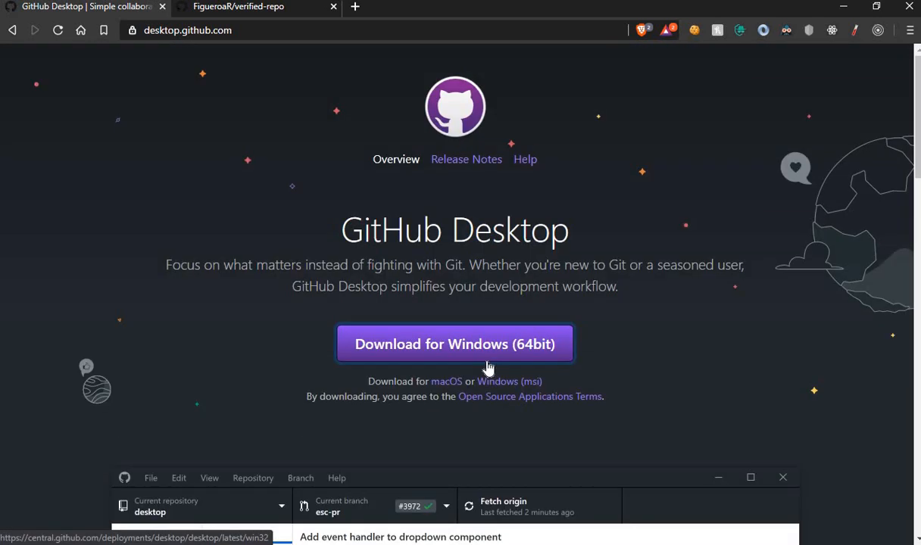